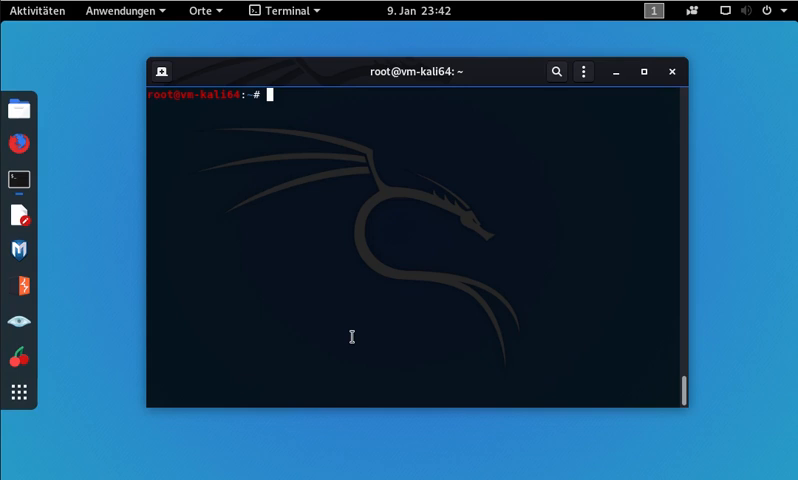
Run 'ettercap --version' from a root shell, which reports Ettercap 0.8.2
key(Return)
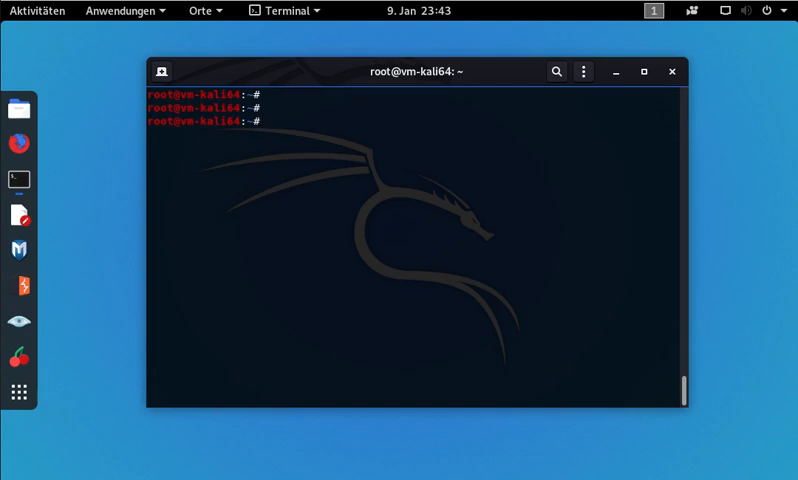
text(ettercap --version)
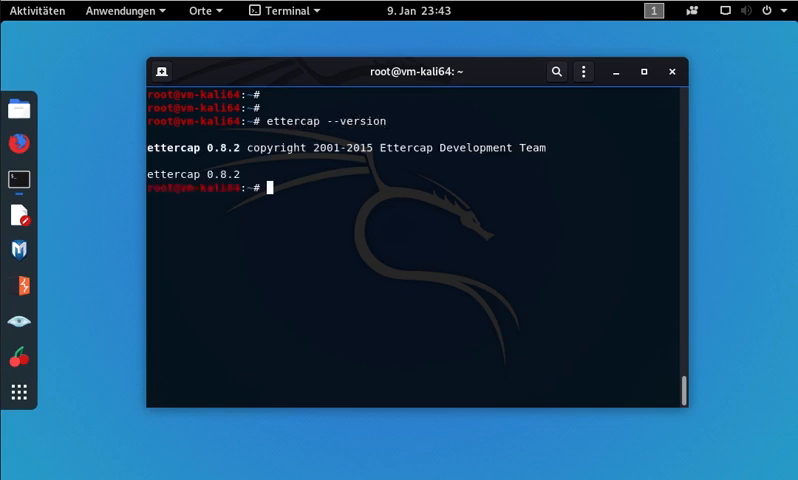
key(Return)
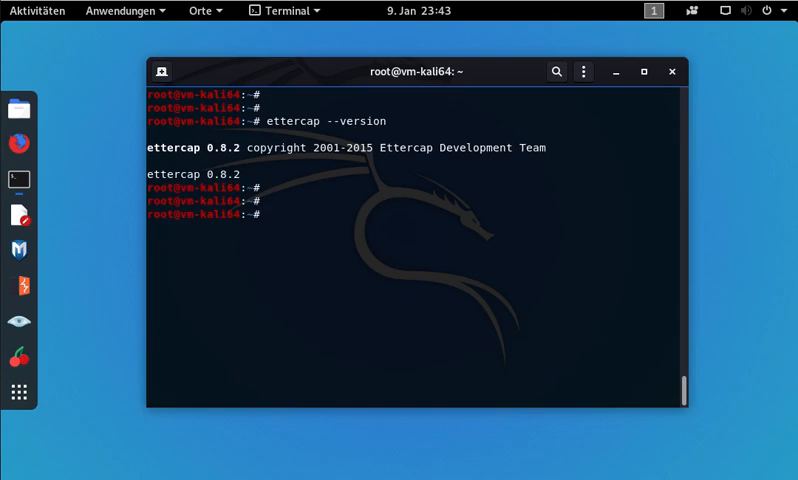
key(Return)
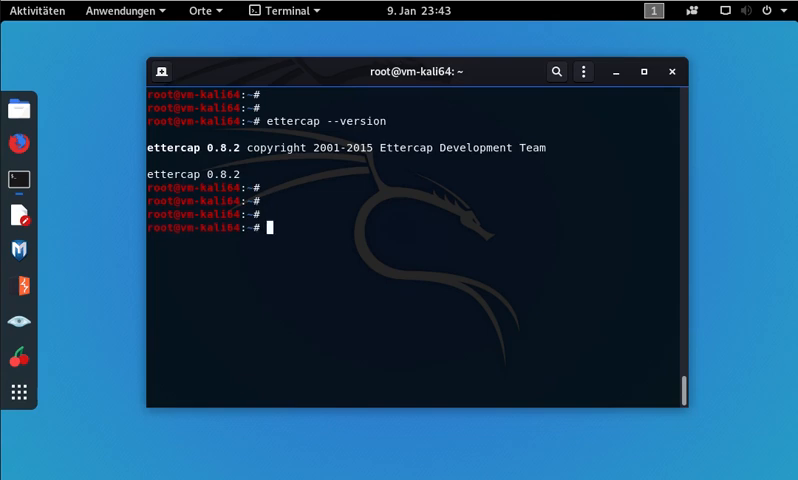
Run a quiet text-mode ettercap host scan that finds 0 hosts and returns to the shell
text(ettercap -T)
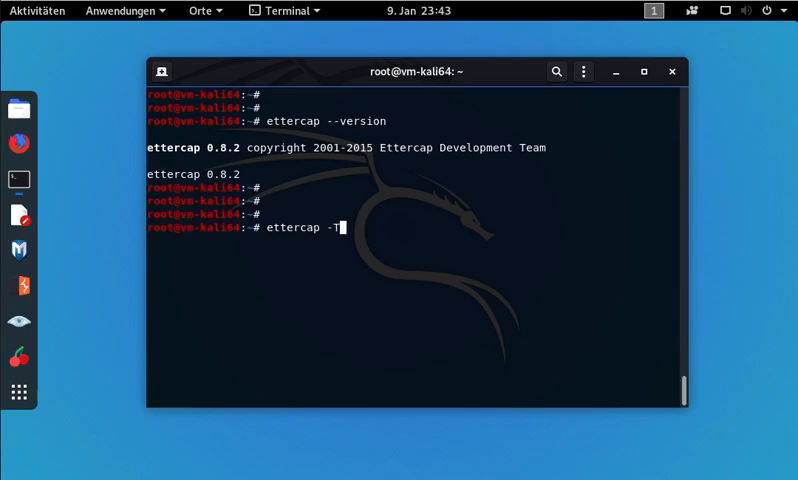
text(q)
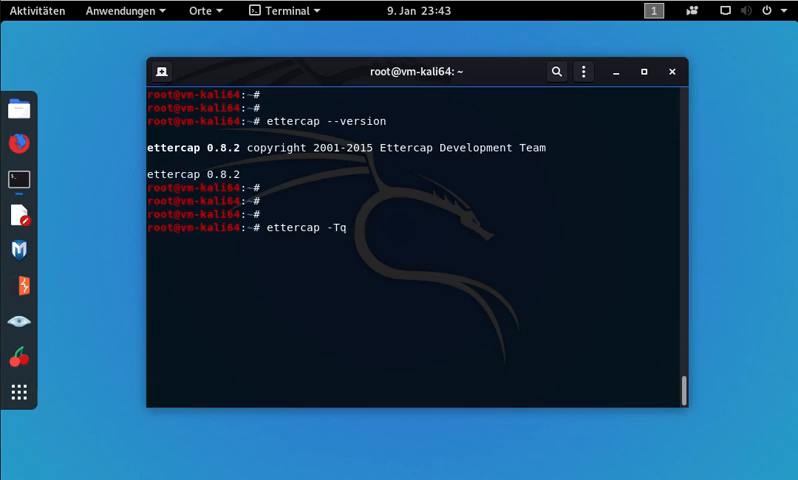
text(slq)
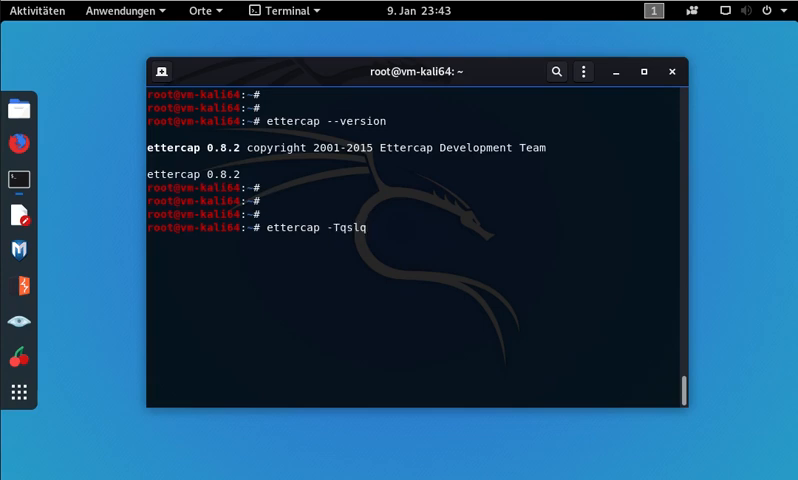
key(Return)
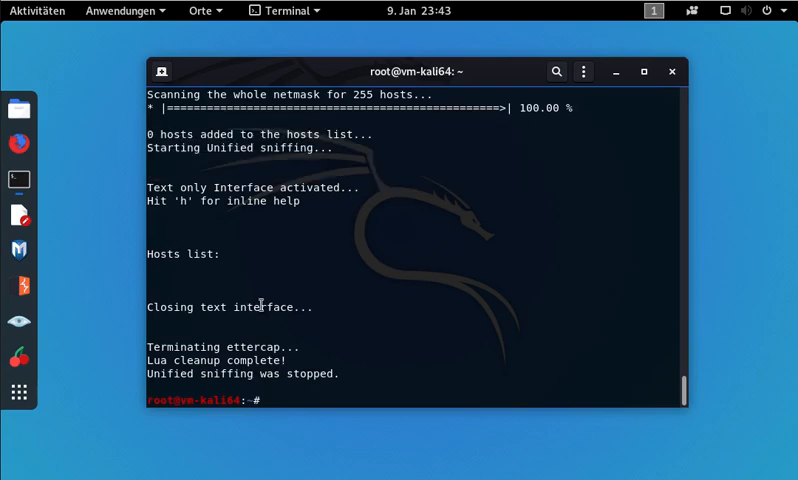
key(Return)
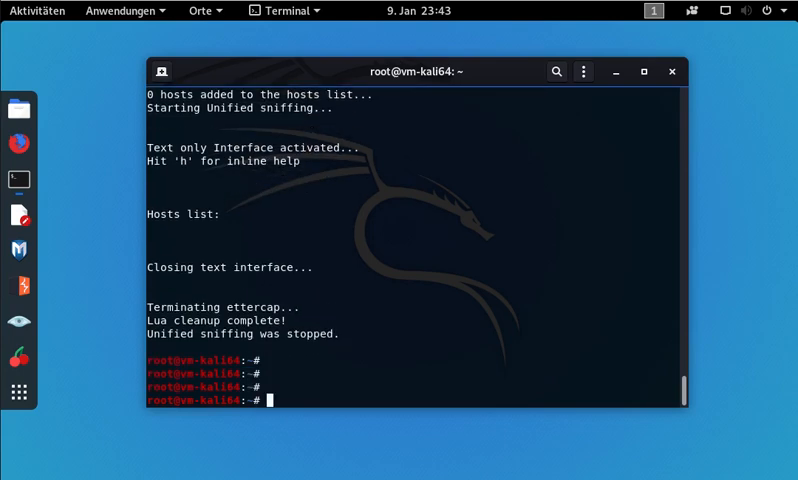
Run 'apt update', reporting 293 upgradable packages, and begin an 'apt list' command
text(apt upd)
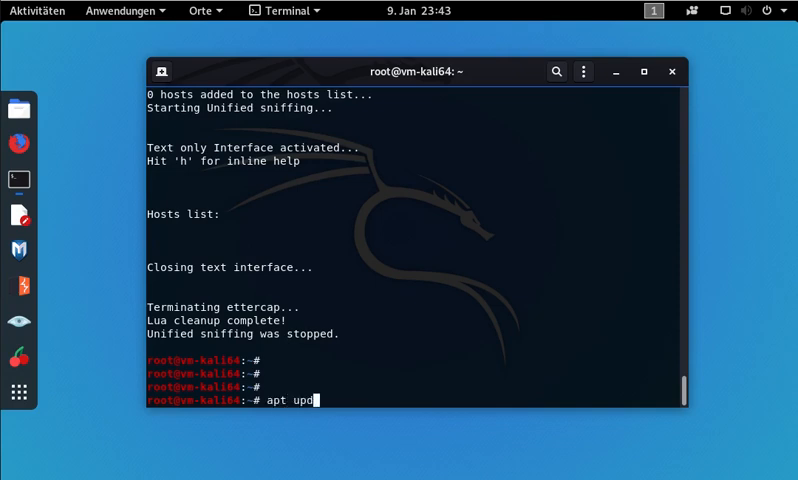
key(Return)
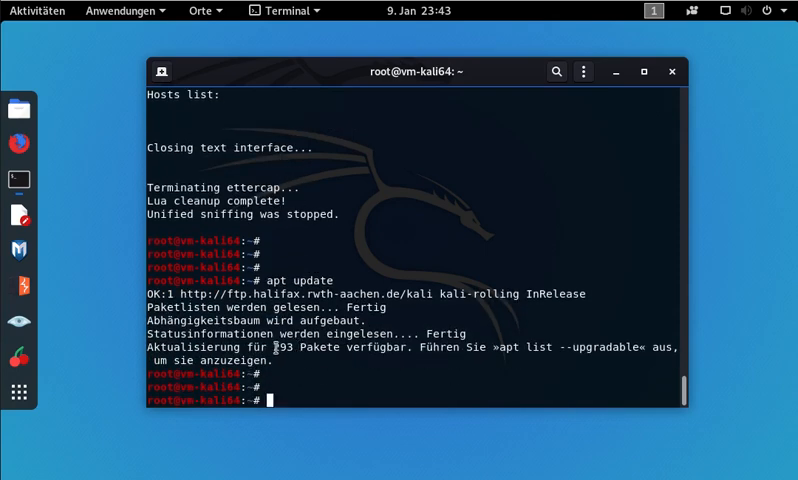
double_click(284, 348)
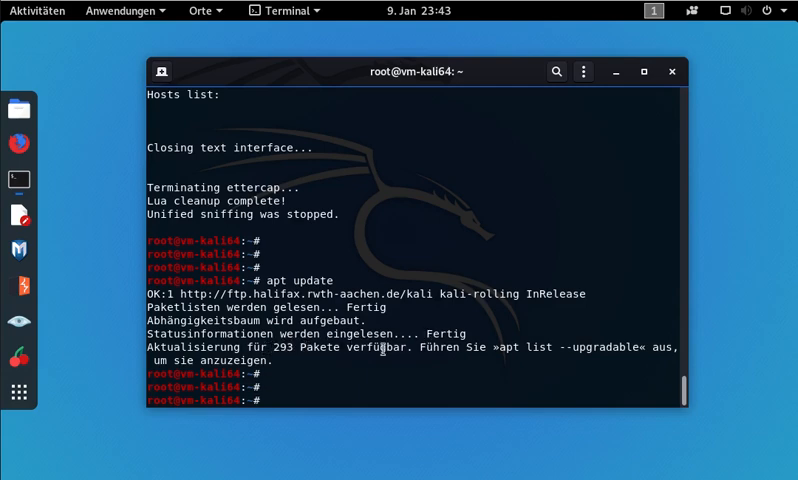
text(apt list)
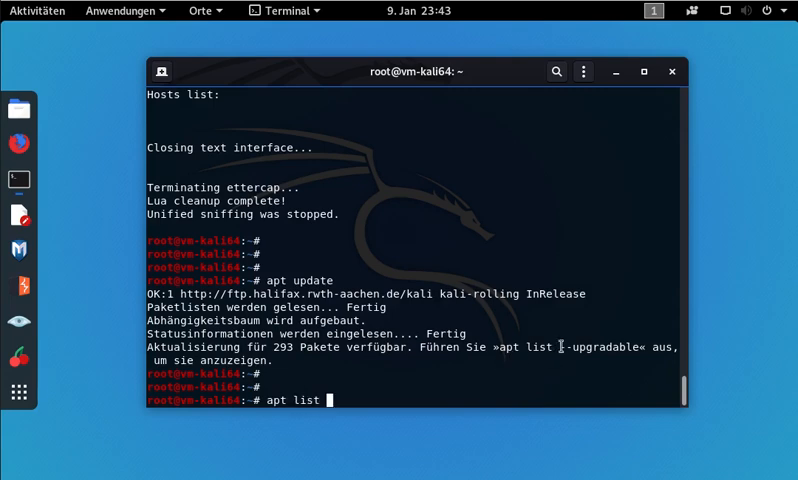
Filter 'apt list --upgradable' through grep ettercap, showing ettercap-common and ettercap-graphical 0.8.3-6 available
text(--upgradable |)
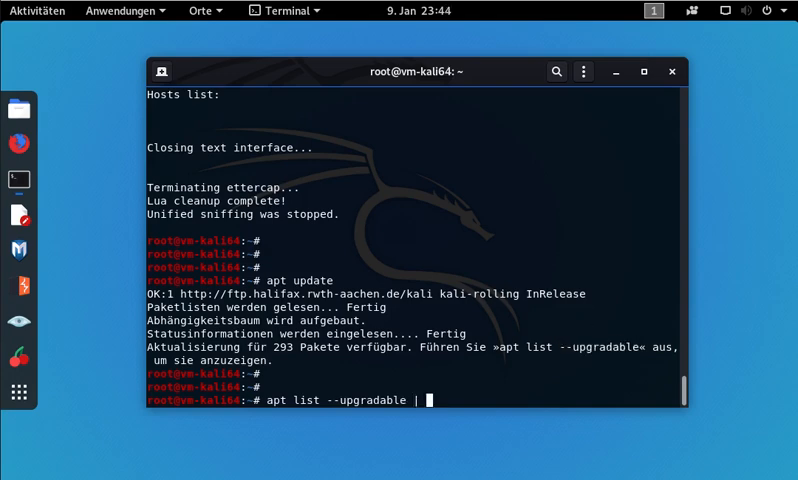
text(grep)
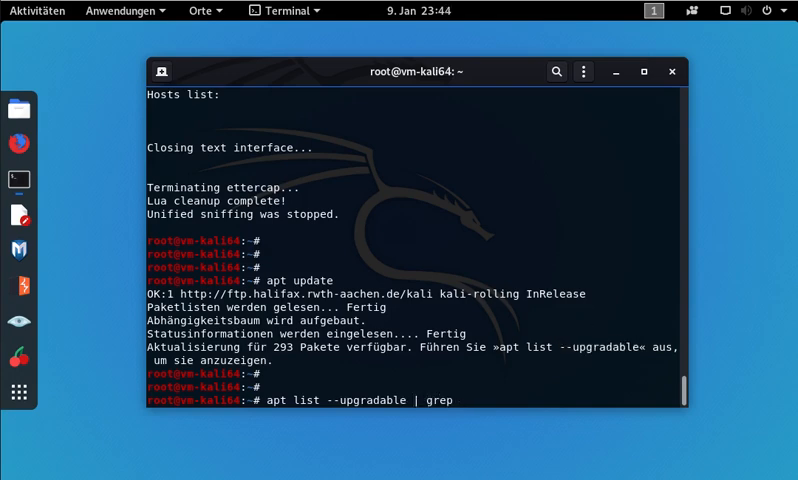
text(ettercap)
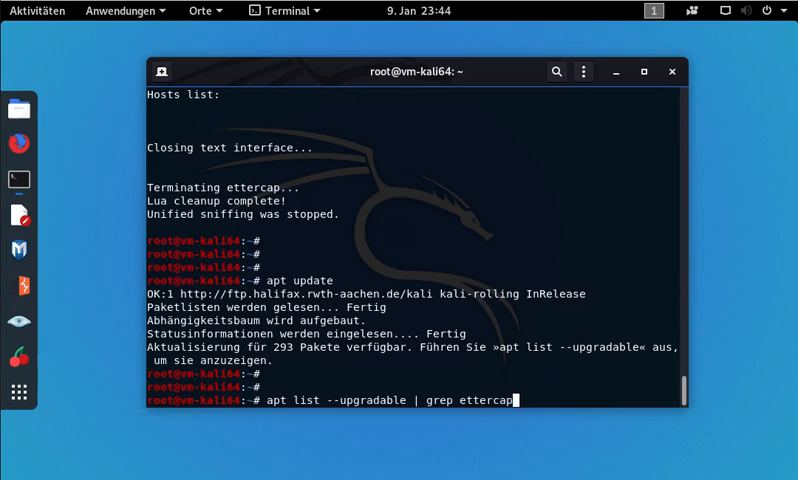
key(Return)
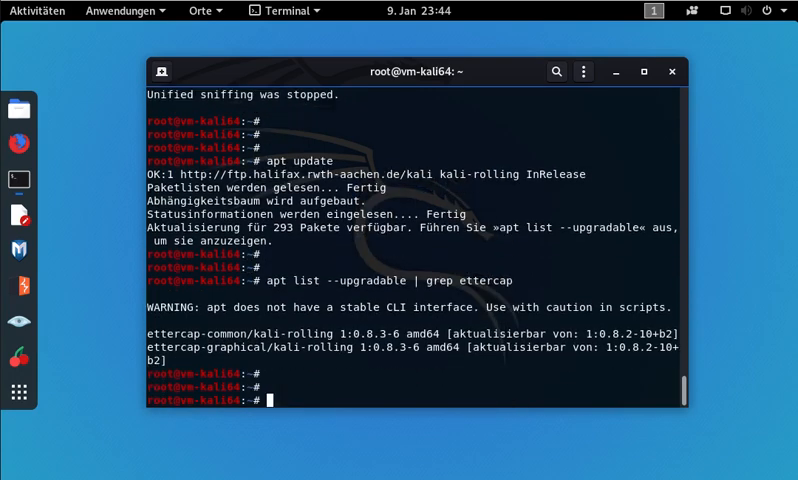
double_click(372, 332)
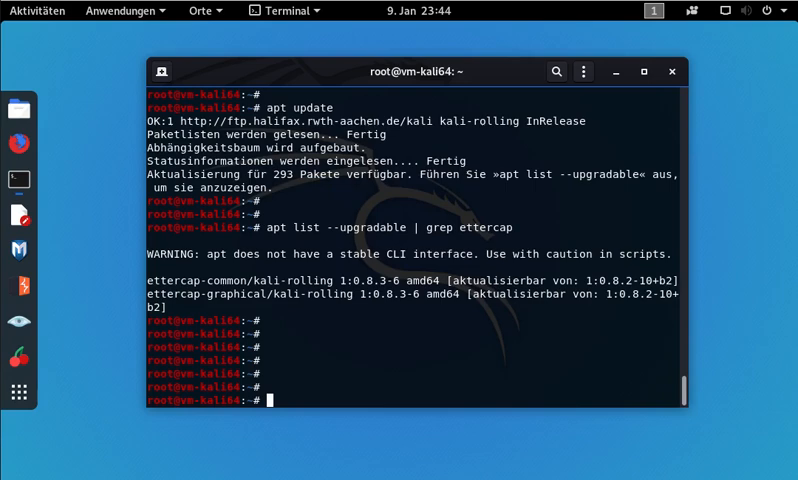
text(apt zup)
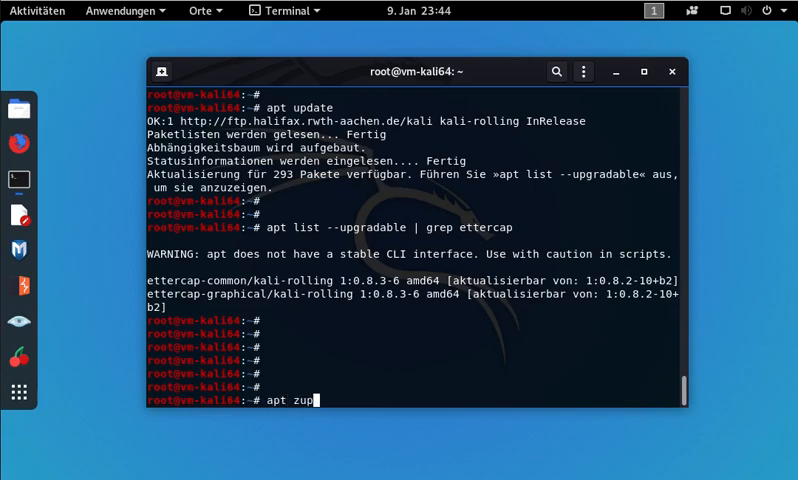
text(grade)
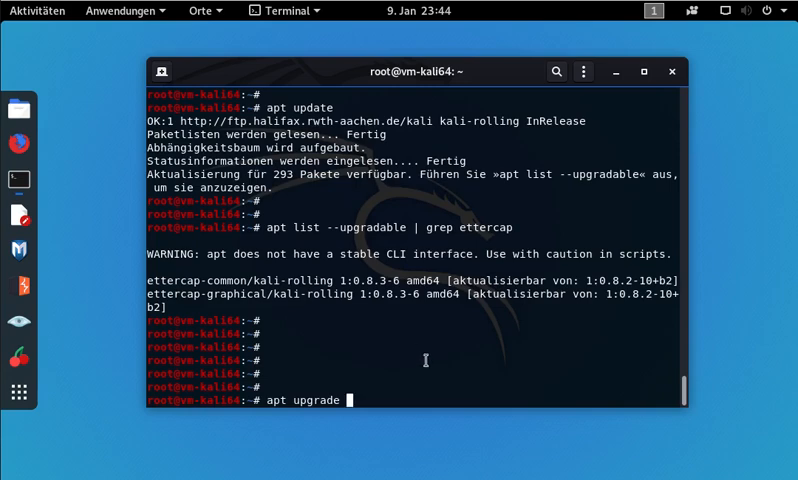
mouse_move(320, 340)
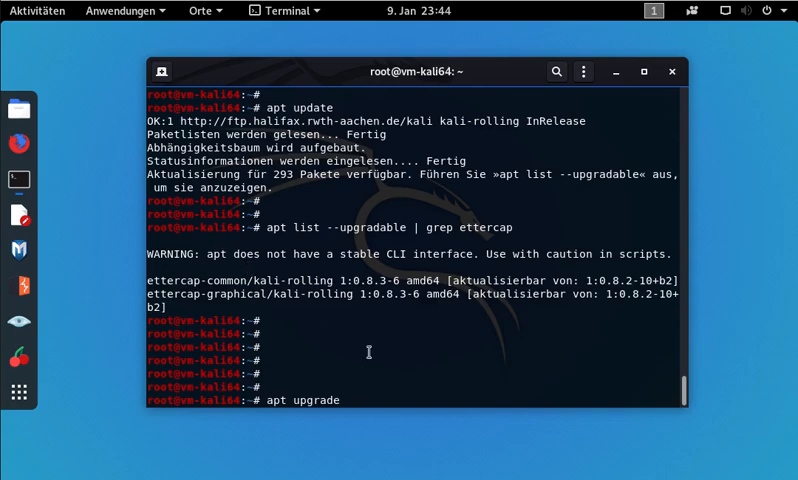
key(BackSpace)
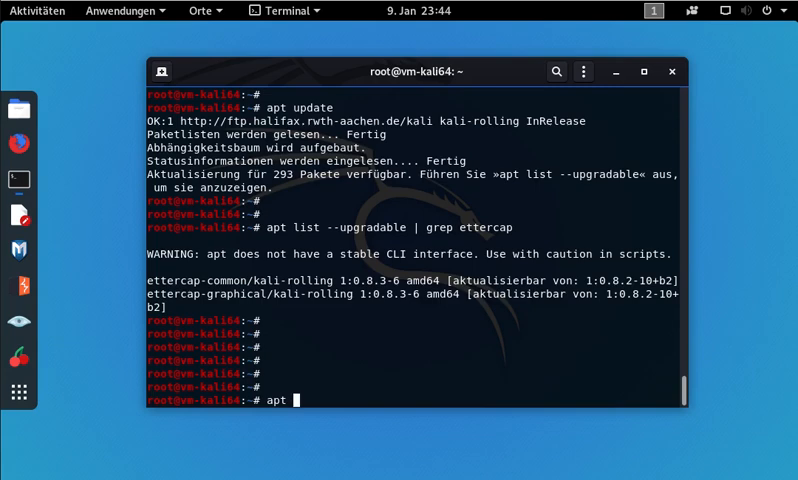
Run 'apt install ettercap-common ettercap-graphical' to upgrade both packages to 0.8.3-6
text(i)
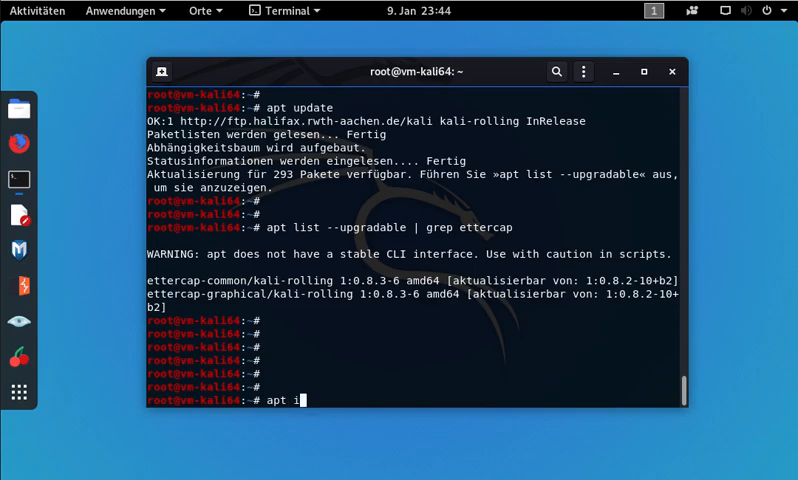
text(nstall)
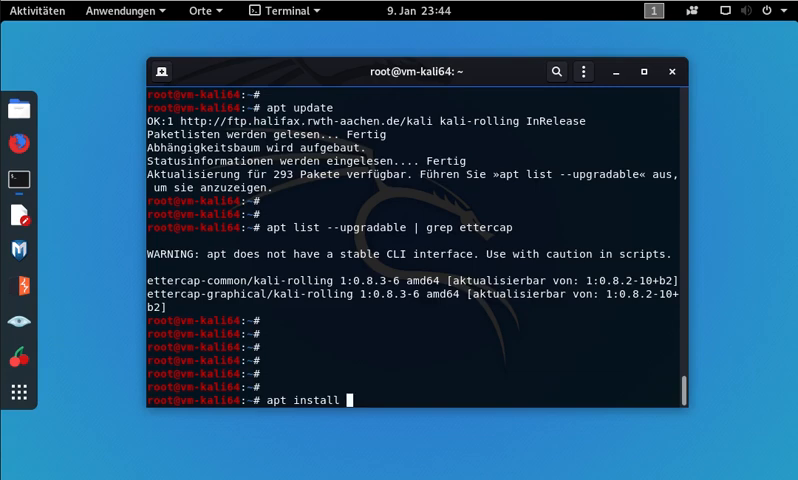
text(ettercap-)
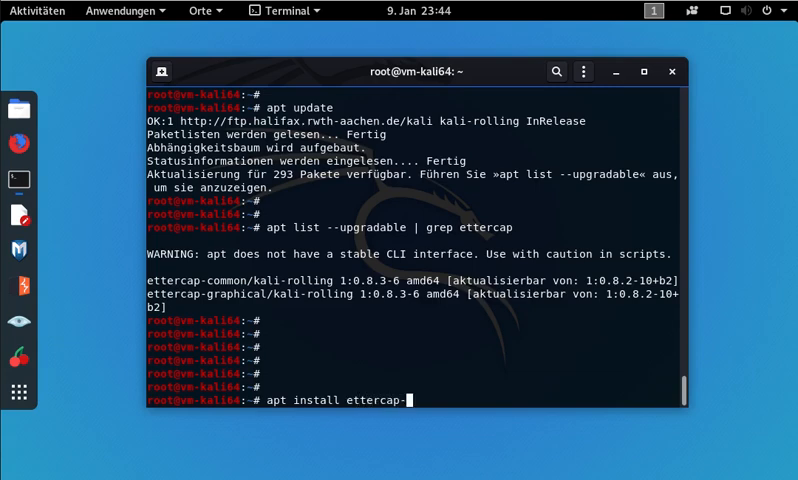
text(common ett)
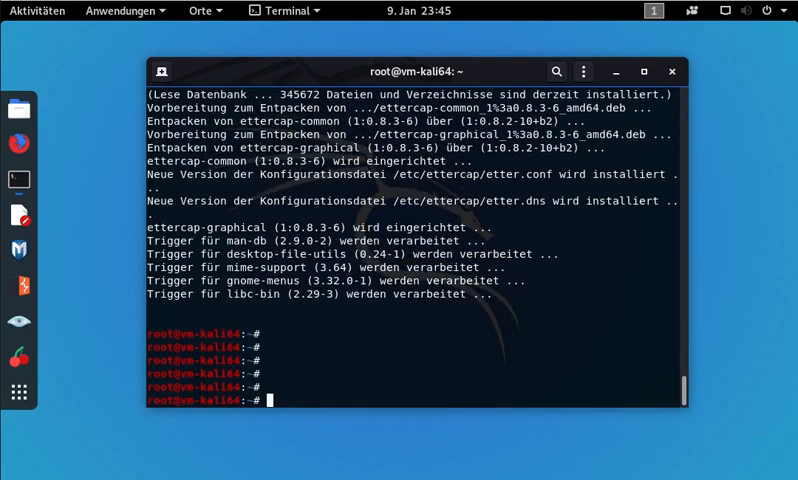
text(ett)
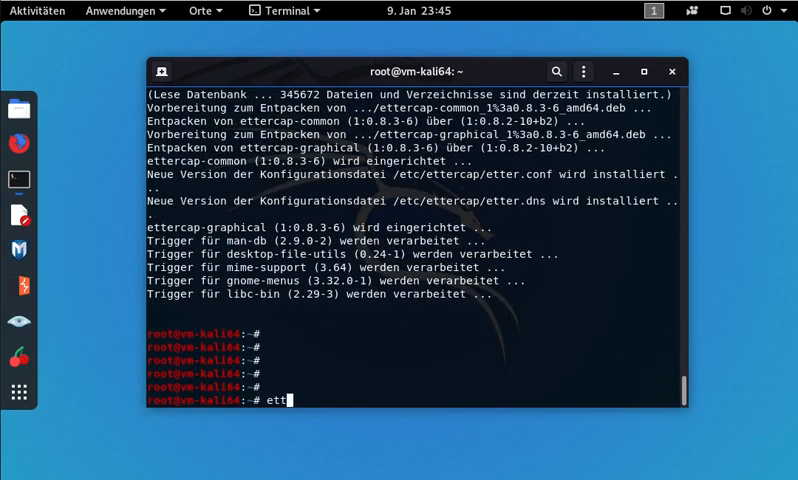
Run 'ettercap --version' again, now reporting Ettercap 0.8.3
text(ercap --version)
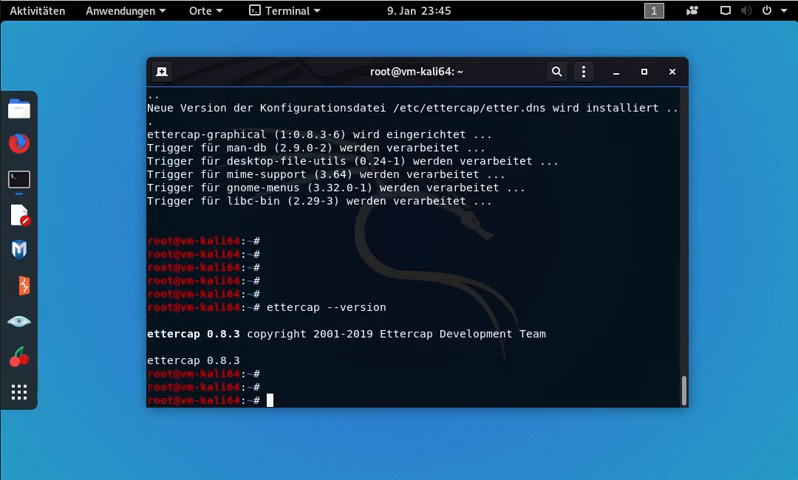
text(ettercap --version)
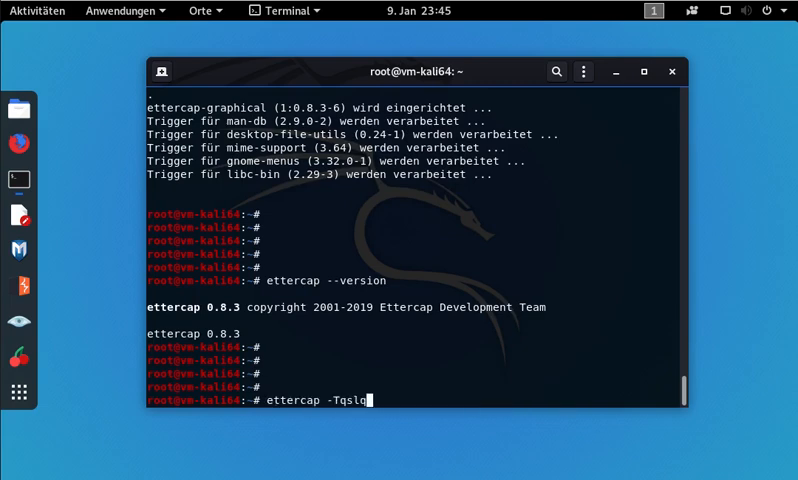
Run the quiet text-mode ettercap scan, which lists 11 hosts on the 172.21.21 network
key(Return)
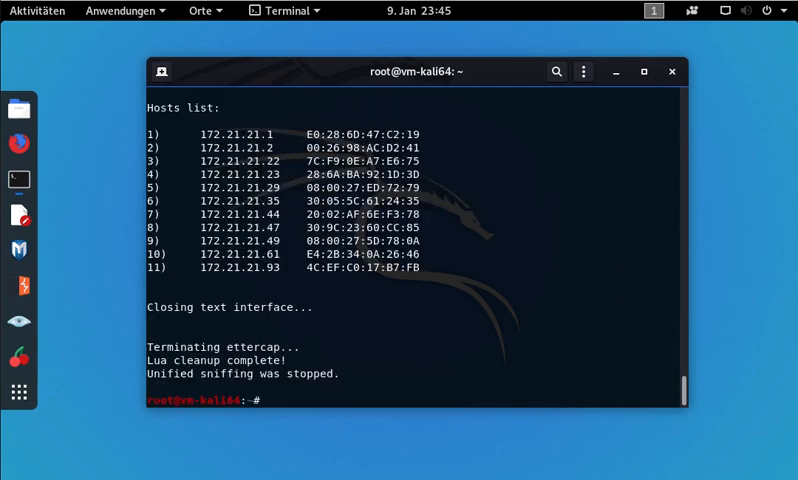
scroll(up, 3)
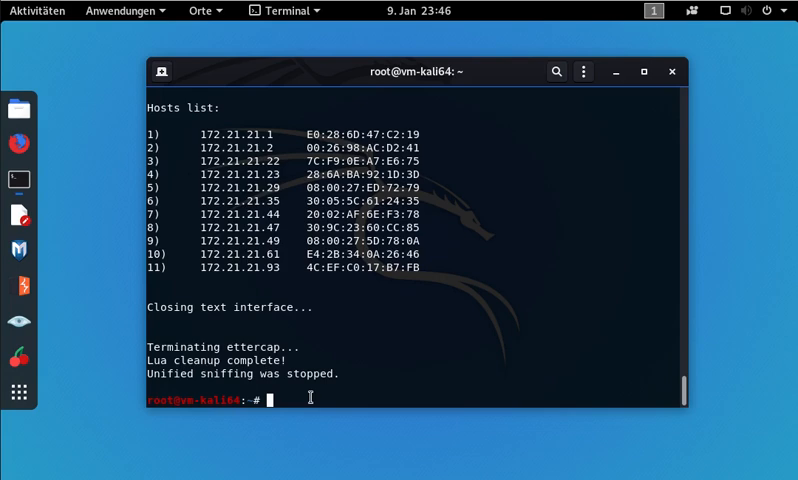
mouse_move(324, 66)
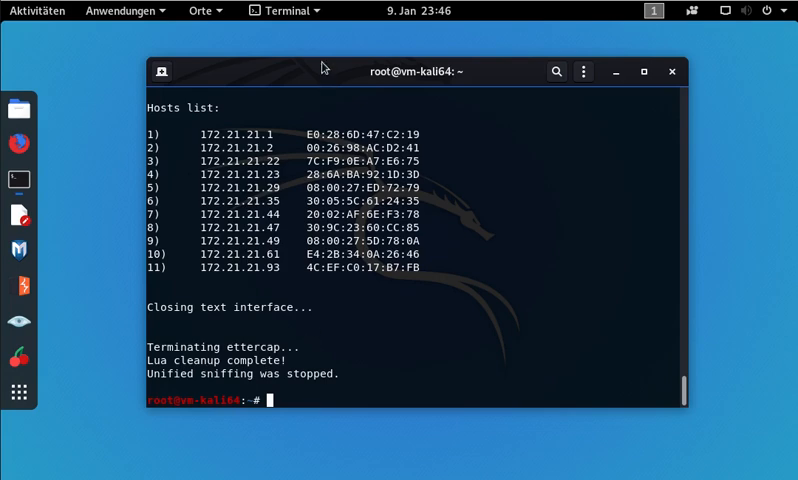